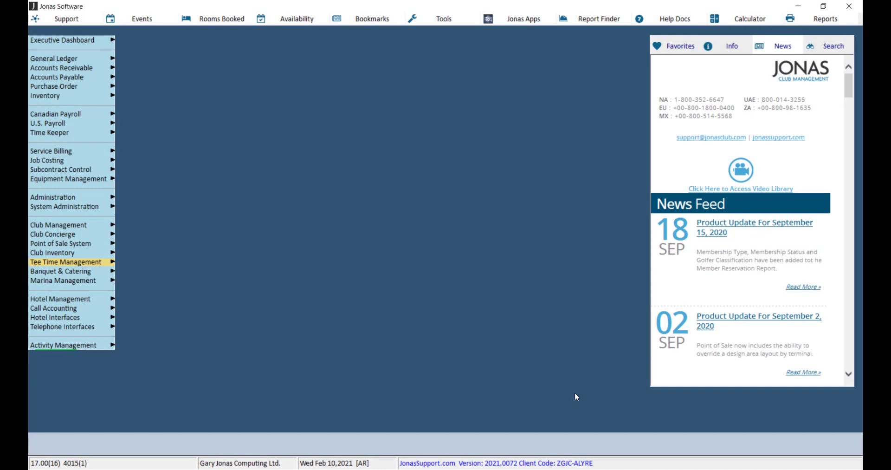
Step: Open End of Day Processing from Tee Time Management's Processing menu
{"action": "left_click", "coordinate": [65, 262]}
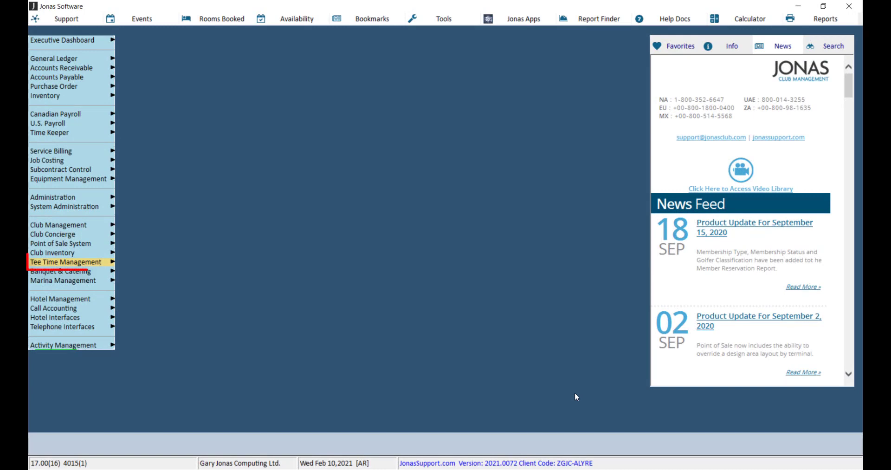
{"action": "left_click", "coordinate": [66, 261]}
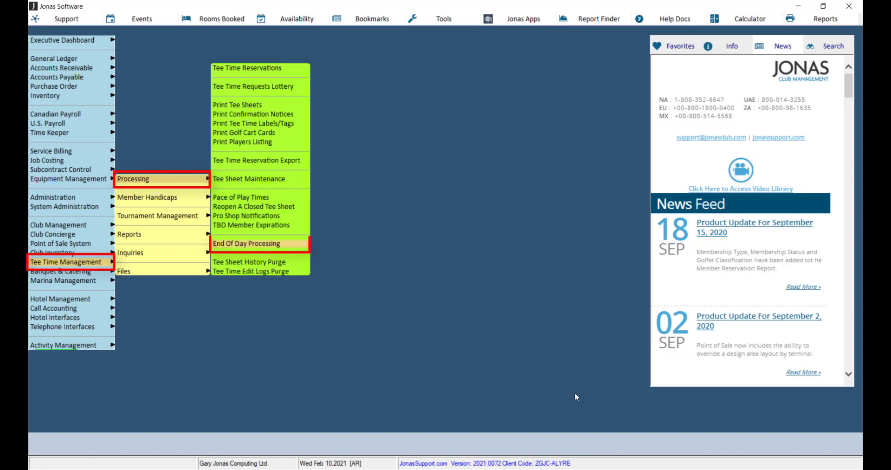
{"action": "left_click", "coordinate": [246, 243]}
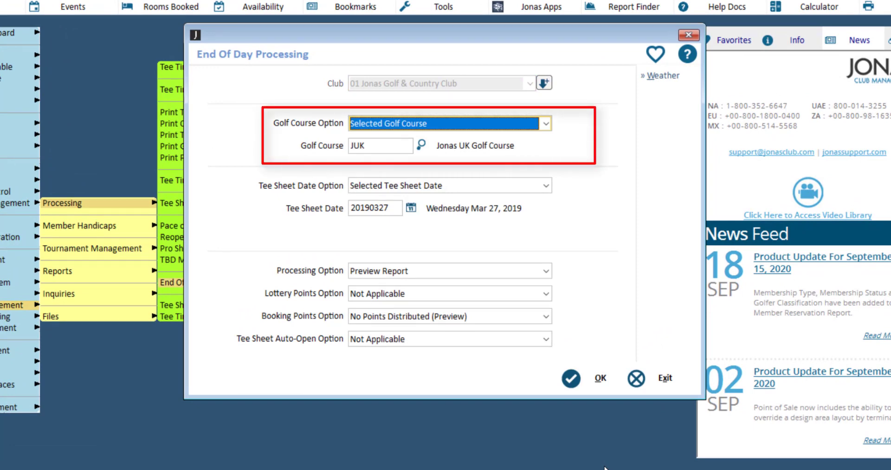
Step: Set Golf Course Option to All Golf Courses, keeping Selected Tee Sheet Date and Preview Report
{"action": "left_click", "coordinate": [544, 123]}
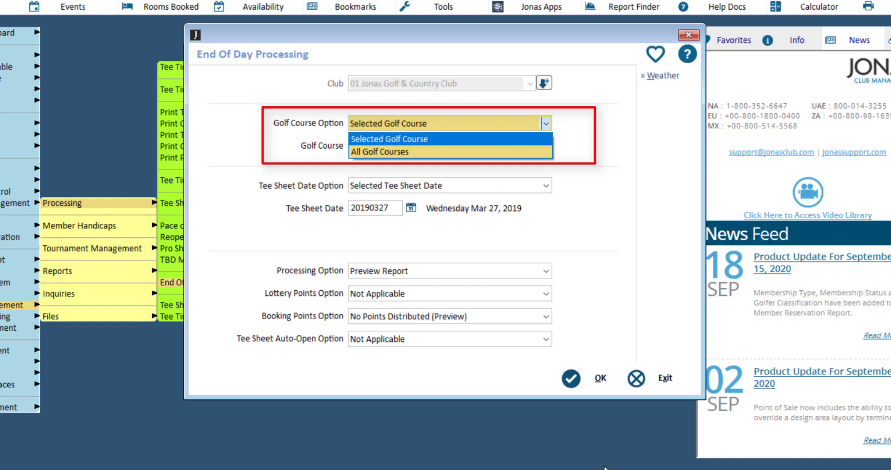
{"action": "left_click", "coordinate": [380, 152]}
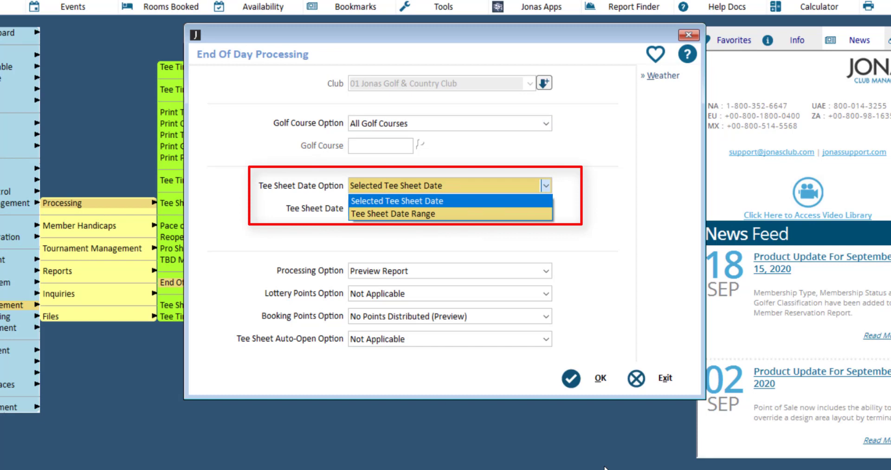
{"action": "left_click", "coordinate": [404, 201]}
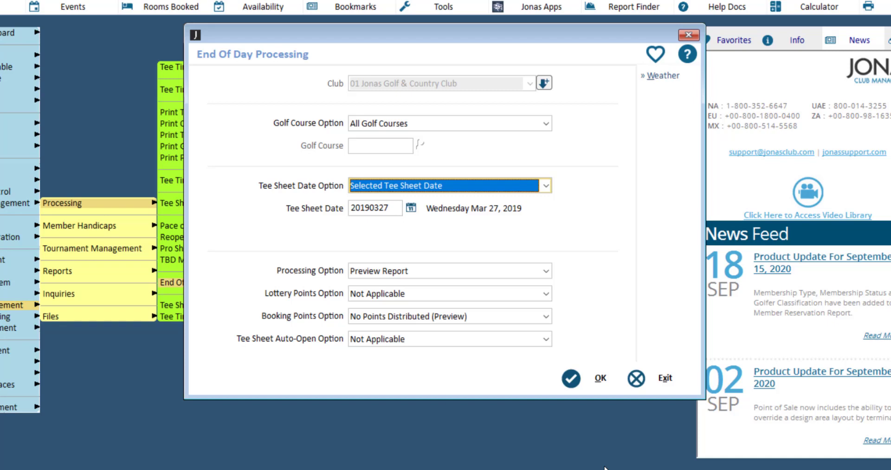
{"action": "left_click", "coordinate": [448, 271]}
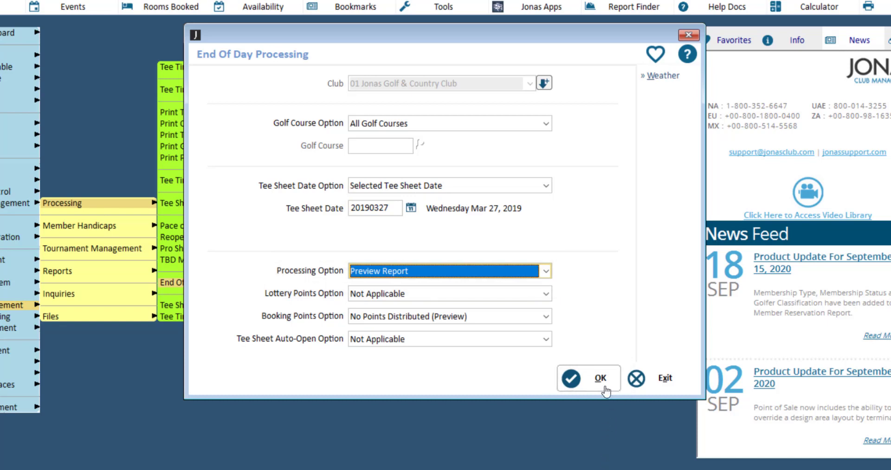
{"action": "left_click", "coordinate": [600, 378]}
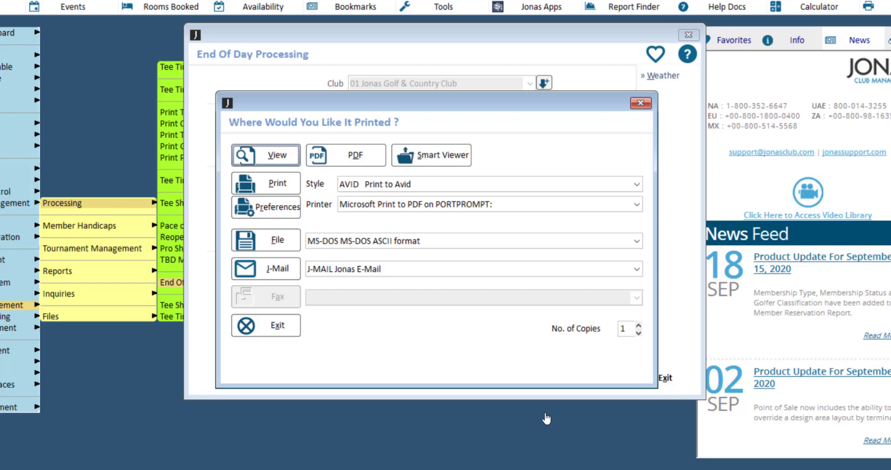
{"action": "left_click", "coordinate": [265, 155]}
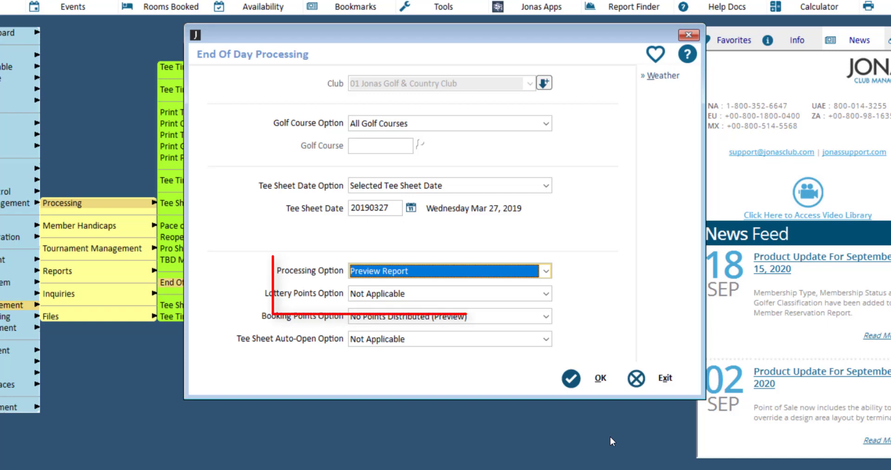
Step: Choose Close Tee Sheet(s), Distribute Booking Points, and Open Advance Tee Sheets Per Course Setup
{"action": "left_click", "coordinate": [544, 270]}
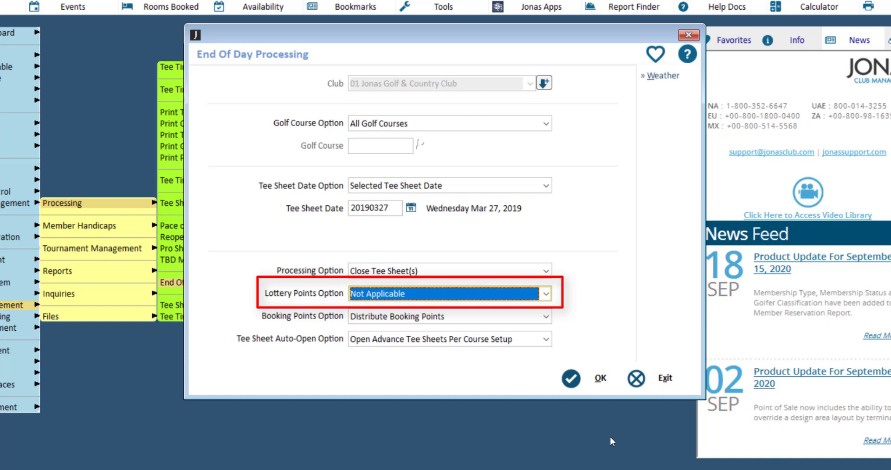
{"action": "left_click", "coordinate": [448, 315]}
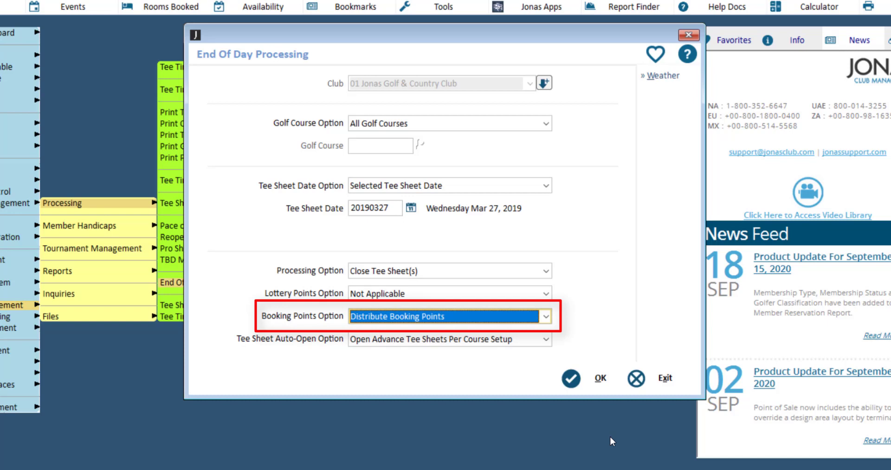
{"action": "left_click", "coordinate": [544, 339]}
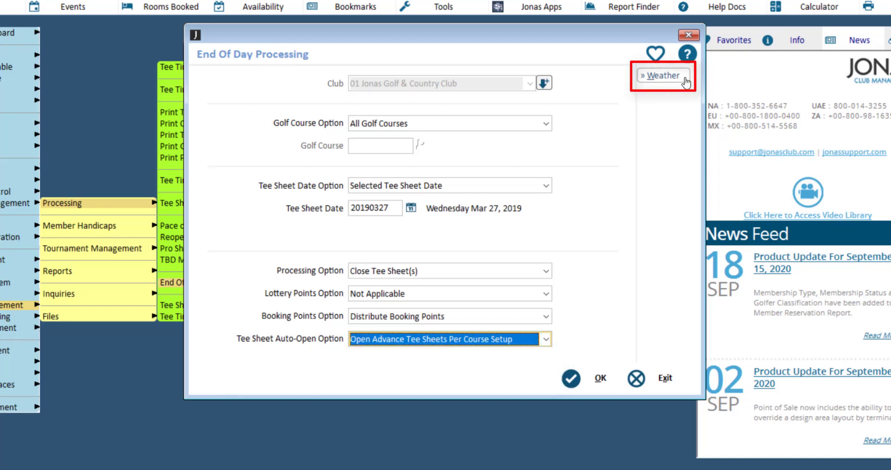
{"action": "left_click", "coordinate": [662, 75]}
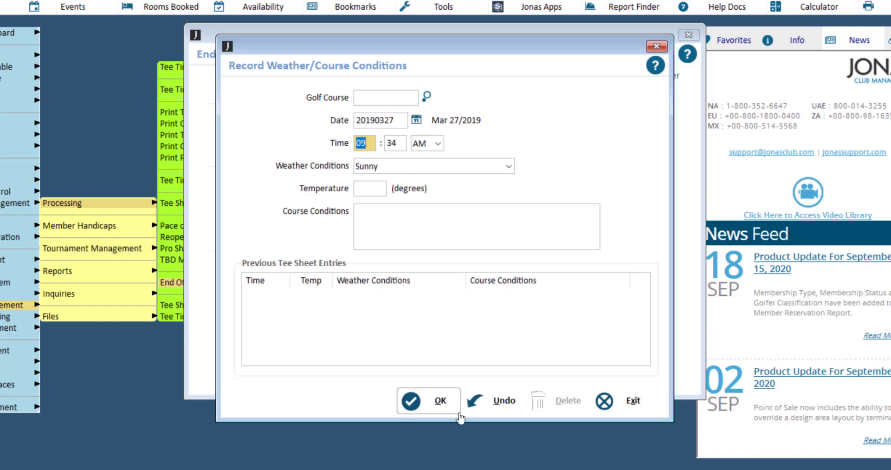
{"action": "left_click", "coordinate": [633, 401]}
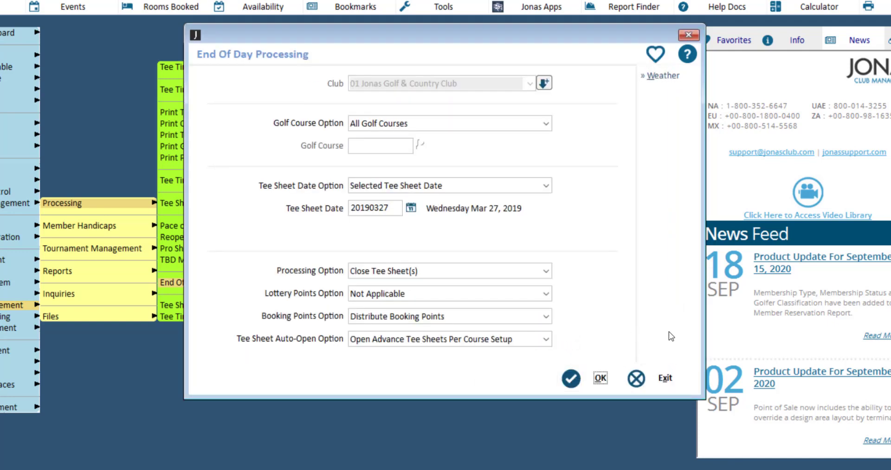
{"action": "mouse_move", "coordinate": [652, 338]}
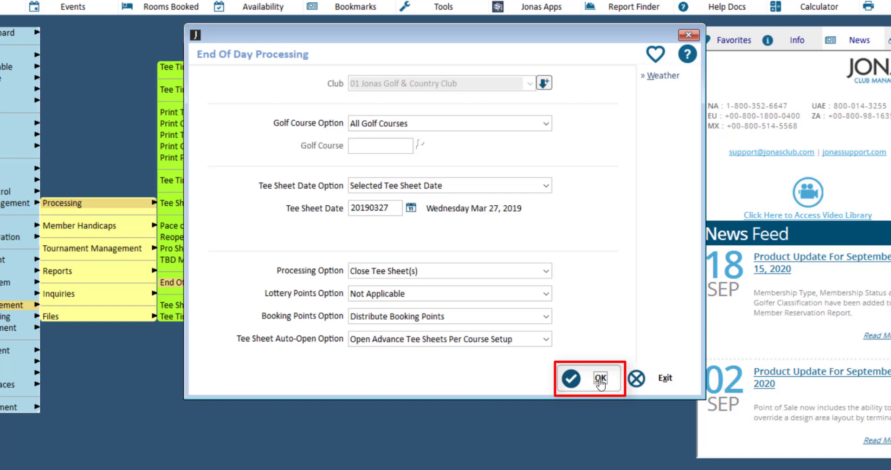
Step: Run the close, accept the missing weather warning, and answer the Close Tee Sheet(s) Aborted prompt
{"action": "left_click", "coordinate": [590, 378]}
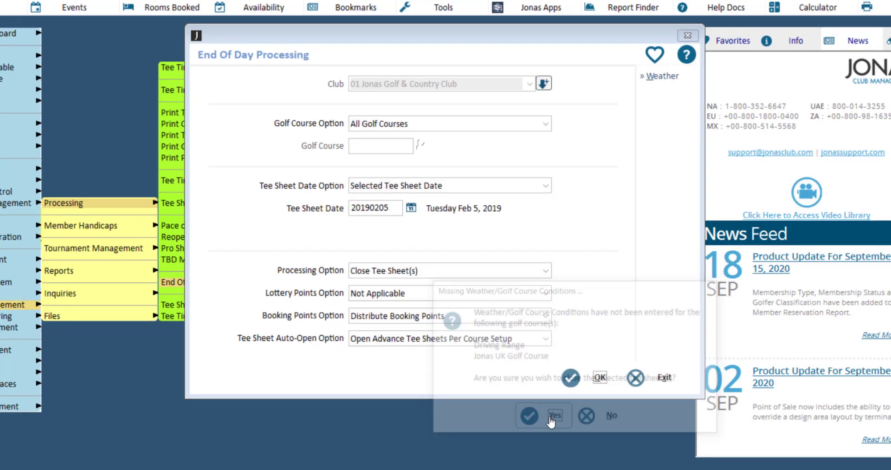
{"action": "left_click", "coordinate": [543, 415]}
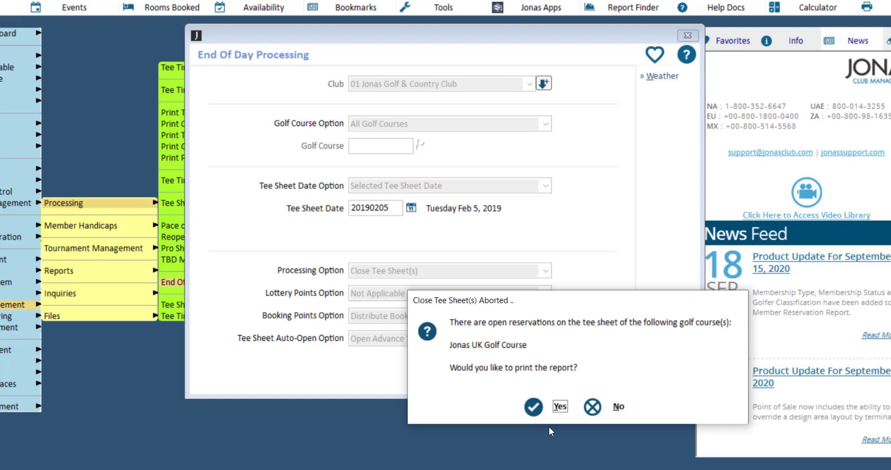
{"action": "left_click", "coordinate": [559, 406]}
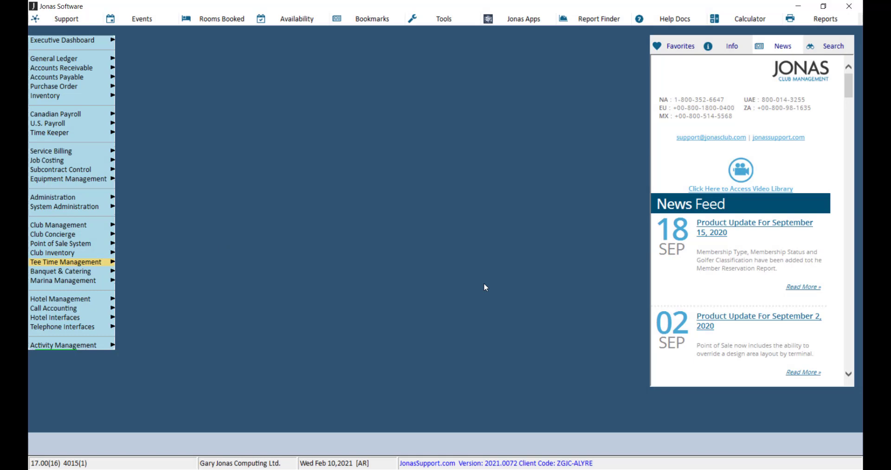
Step: Open Reopen A Closed Tee Sheet and enter golf course JUK
{"action": "left_click", "coordinate": [65, 262]}
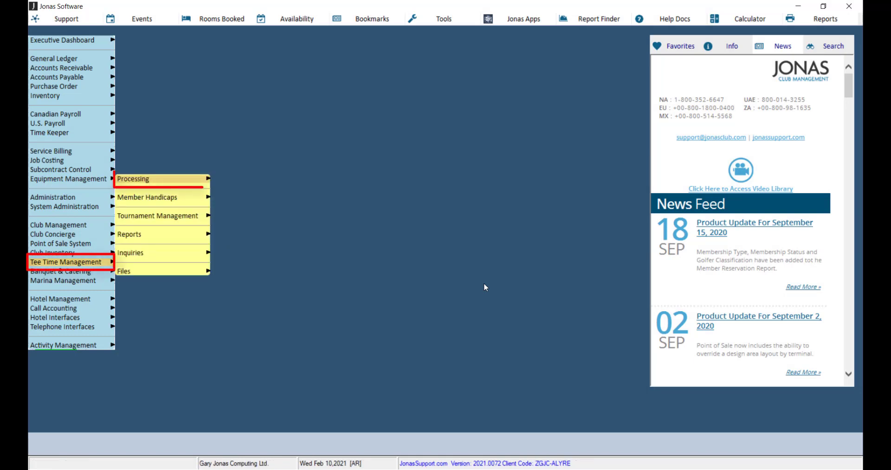
{"action": "left_click", "coordinate": [134, 178]}
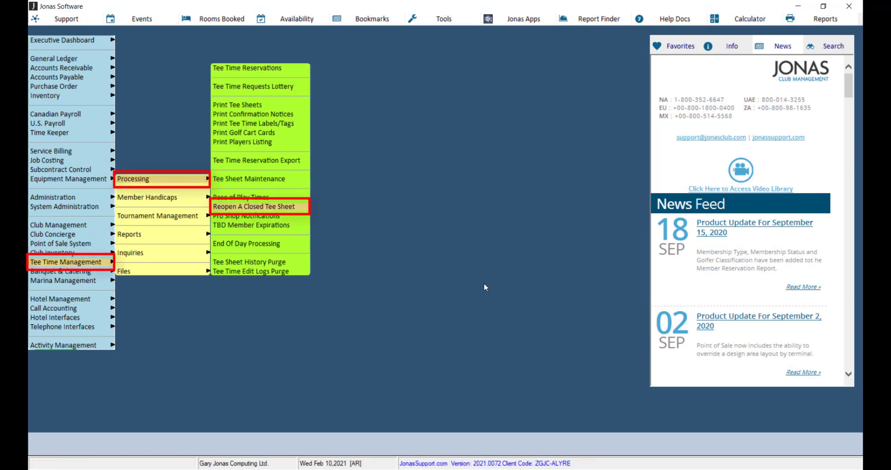
{"action": "left_click", "coordinate": [253, 207]}
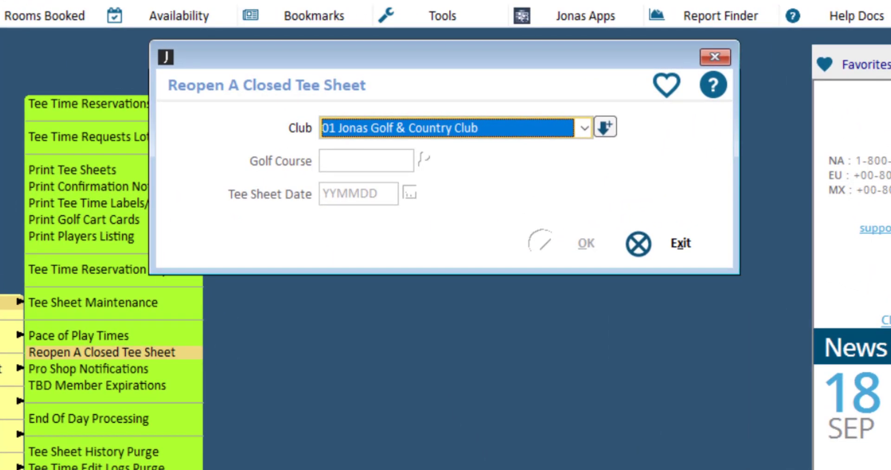
{"action": "type", "text": "JUK"}
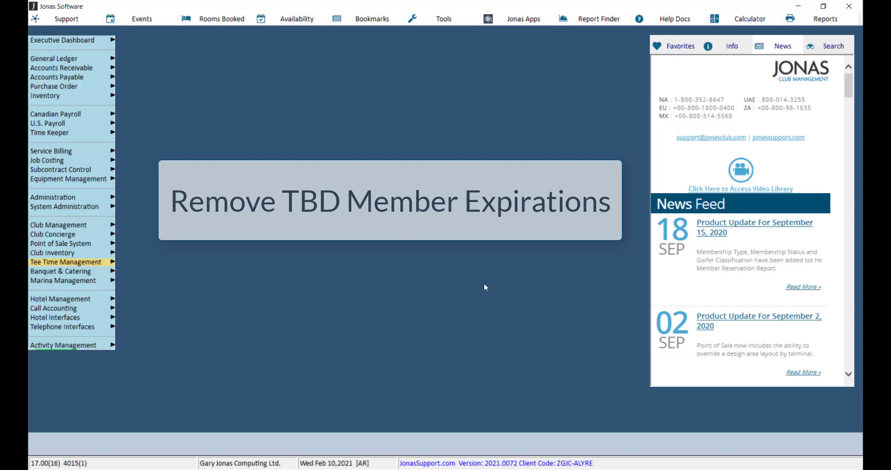
Step: Open TBD Member Expirations, clear Golf Course, and choose Cancel Expired TBD Members On Tee Time Bookings
{"action": "left_click", "coordinate": [65, 262]}
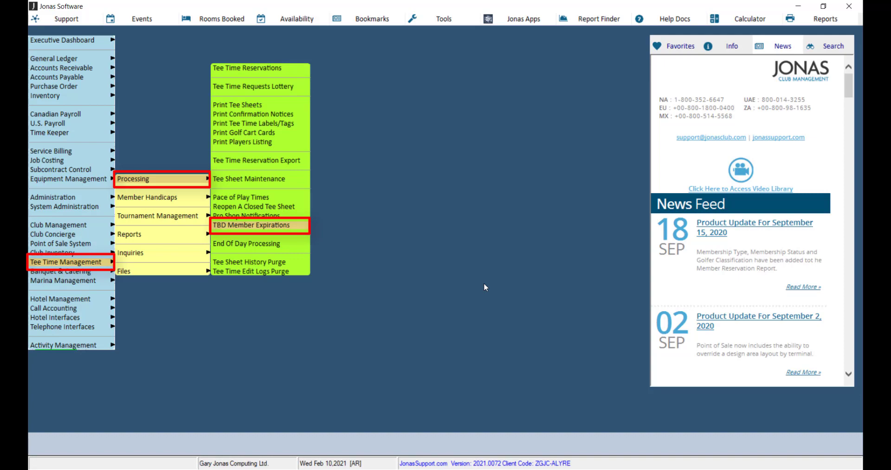
{"action": "left_click", "coordinate": [251, 226]}
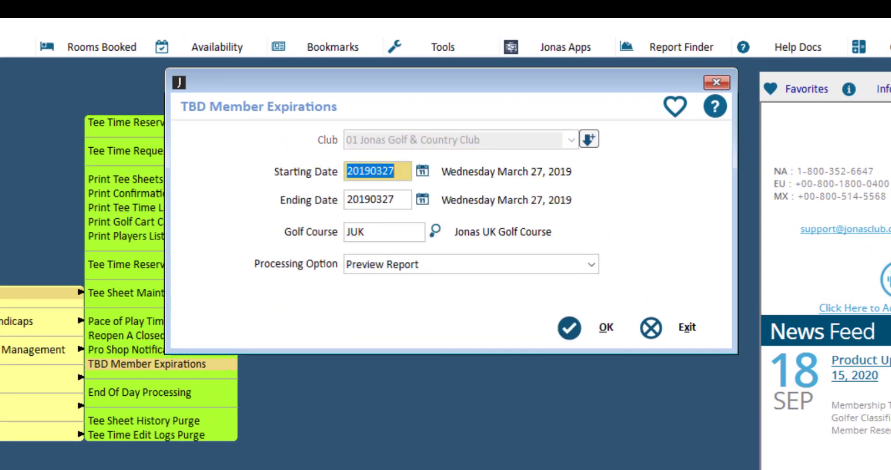
{"action": "left_click", "coordinate": [377, 199]}
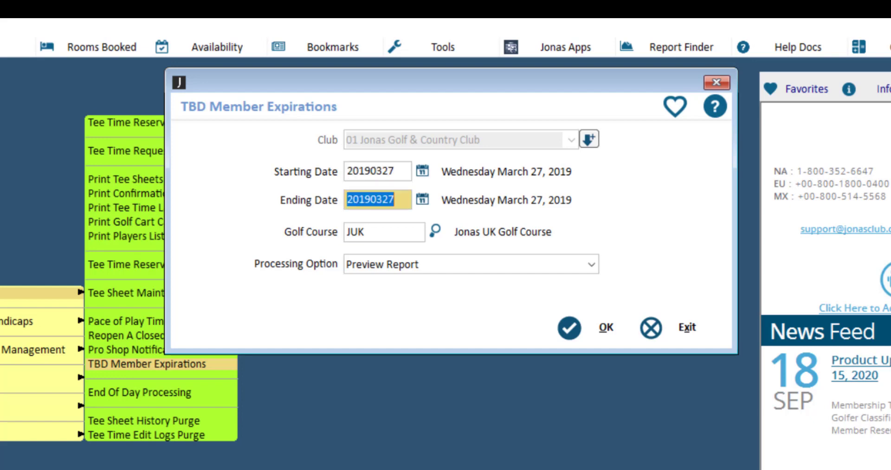
{"action": "left_click", "coordinate": [433, 232]}
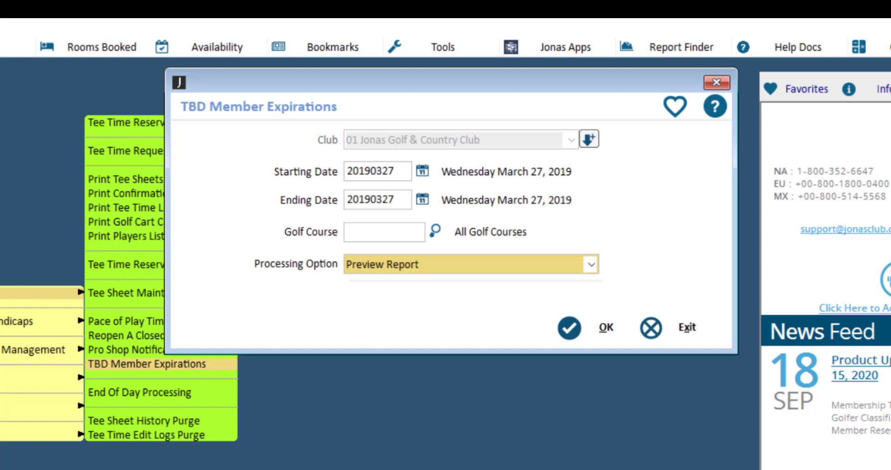
{"action": "left_click", "coordinate": [470, 264]}
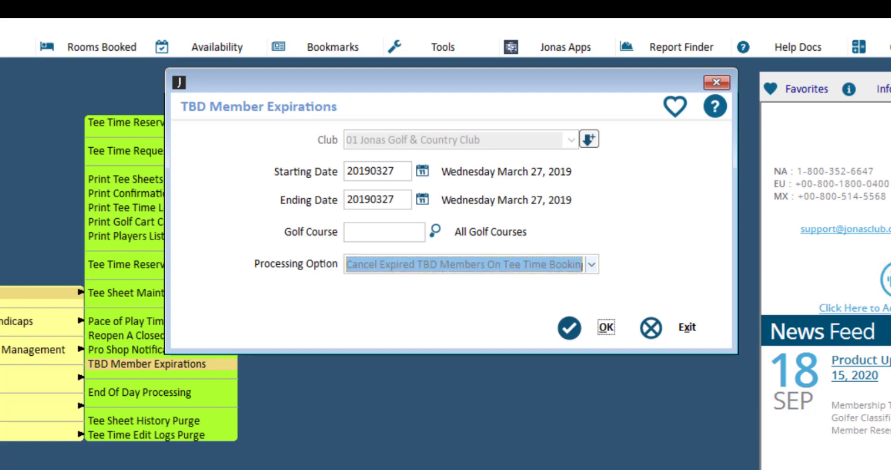